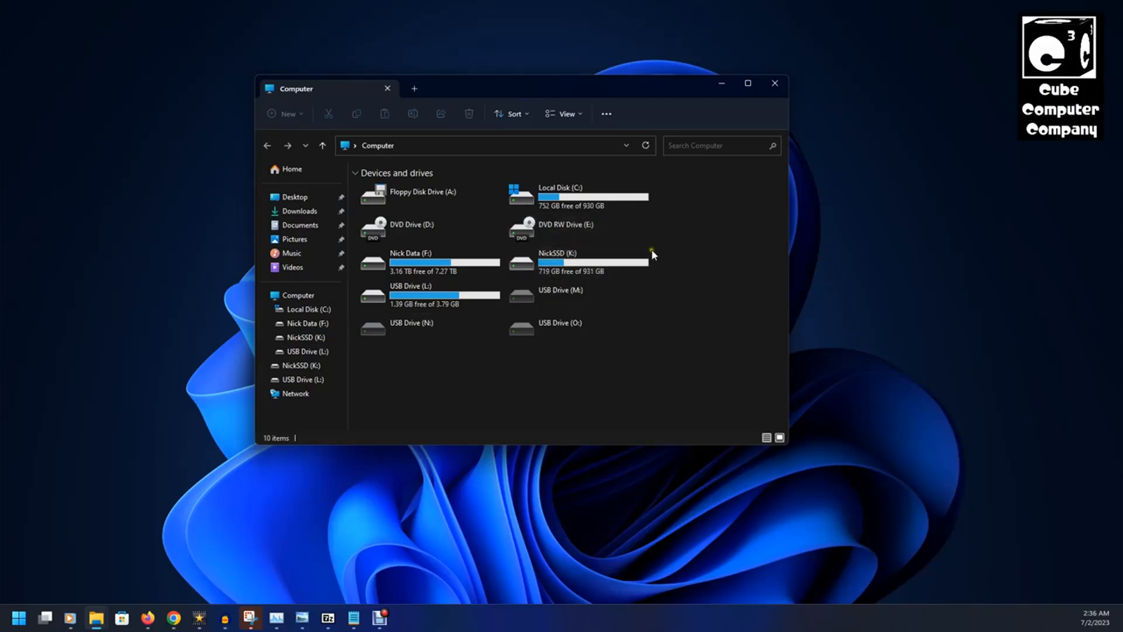
mouse_move(620, 428)
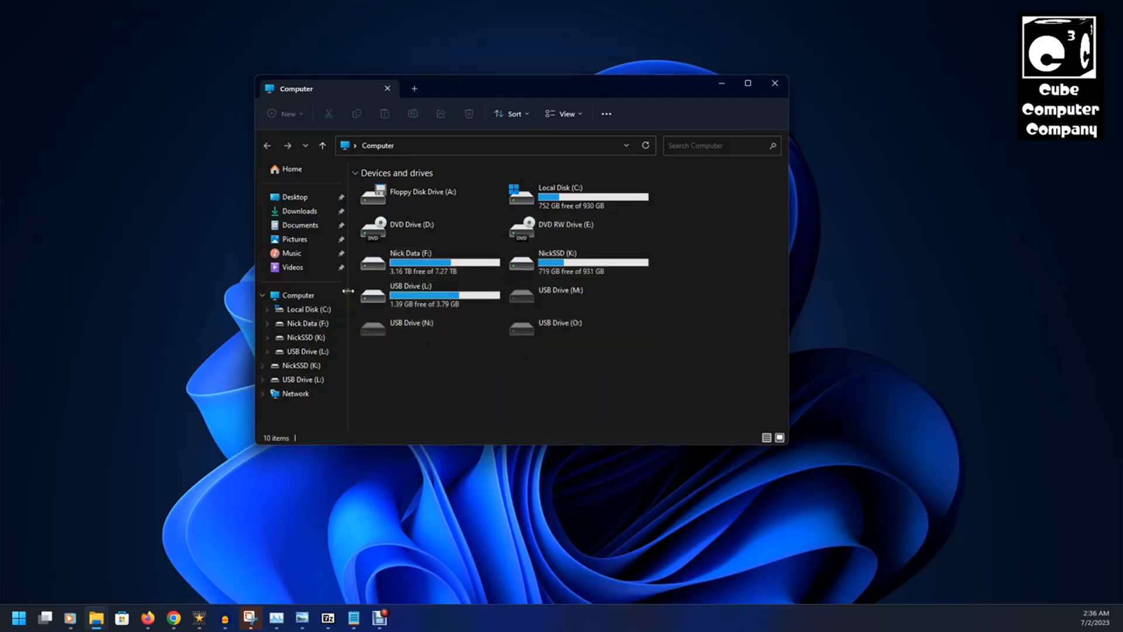
Open Computer Management from the Computer entry in File Explorer's navigation pane
click(298, 294)
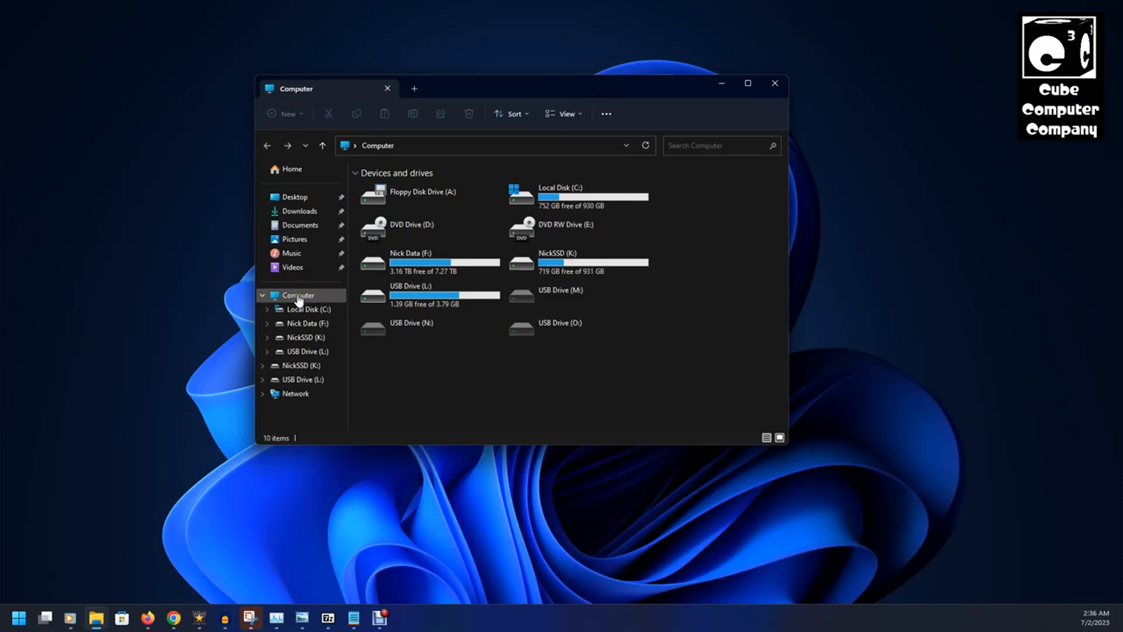
right_click(298, 295)
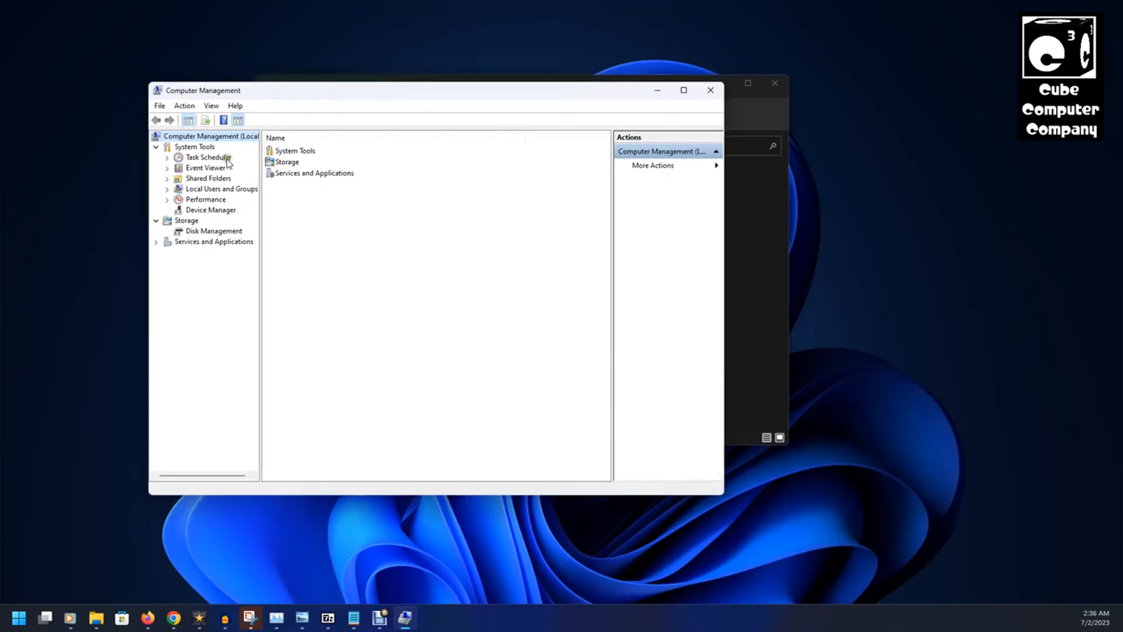
Load Disk Management under Storage to list the volumes and removable disks
click(213, 230)
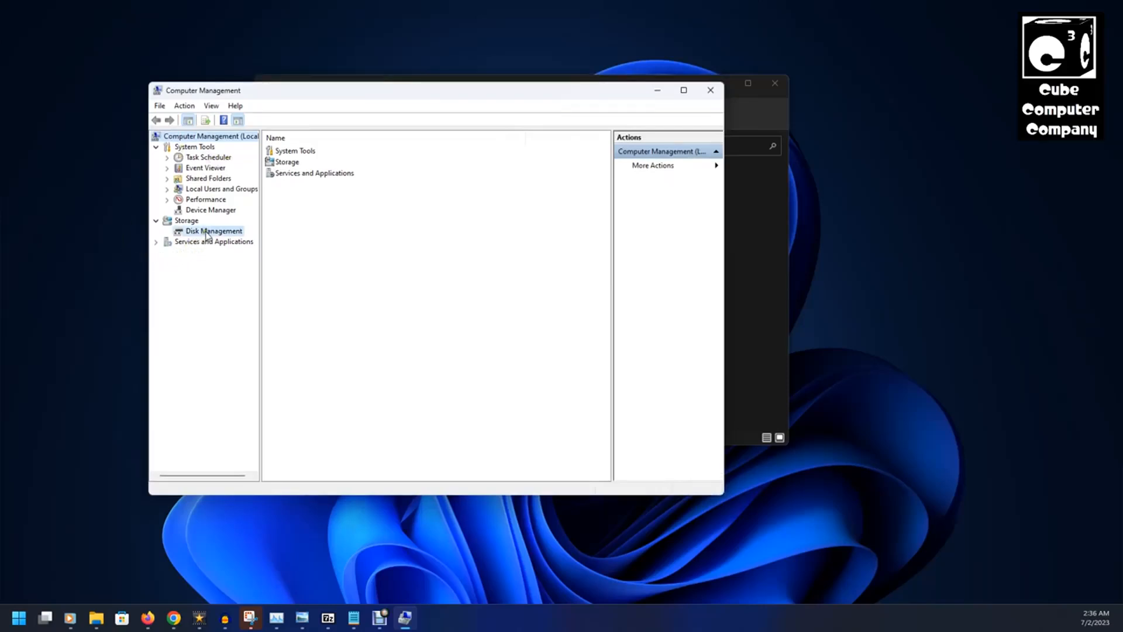
click(213, 231)
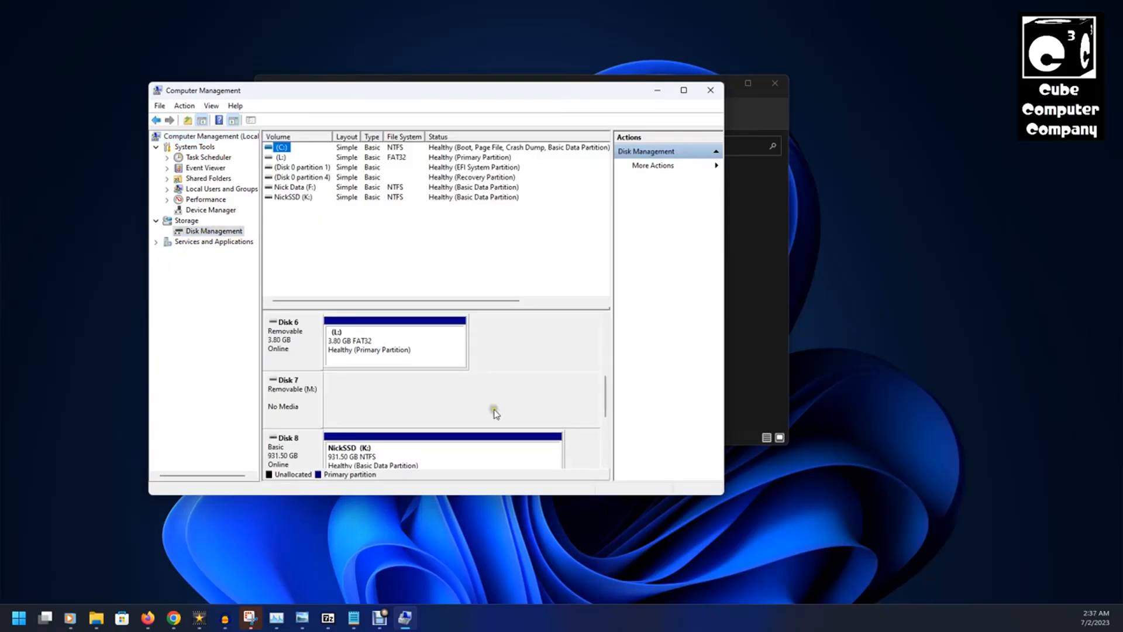
mouse_move(309, 401)
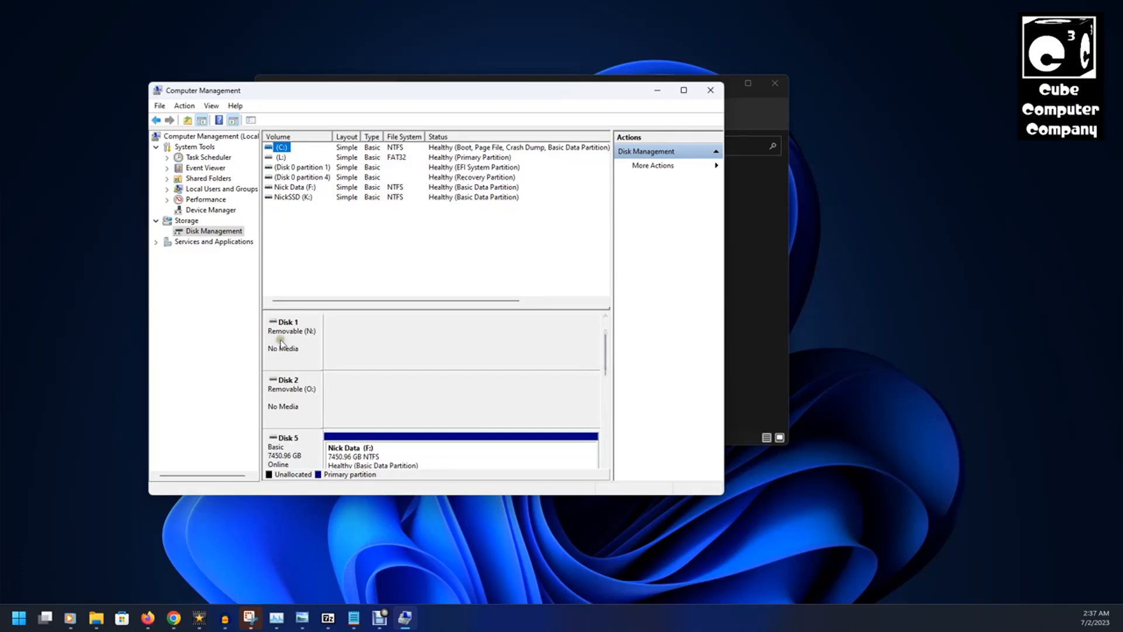
Change removable Disk 1 from drive letter N: to G: and accept the warning
right_click(291, 334)
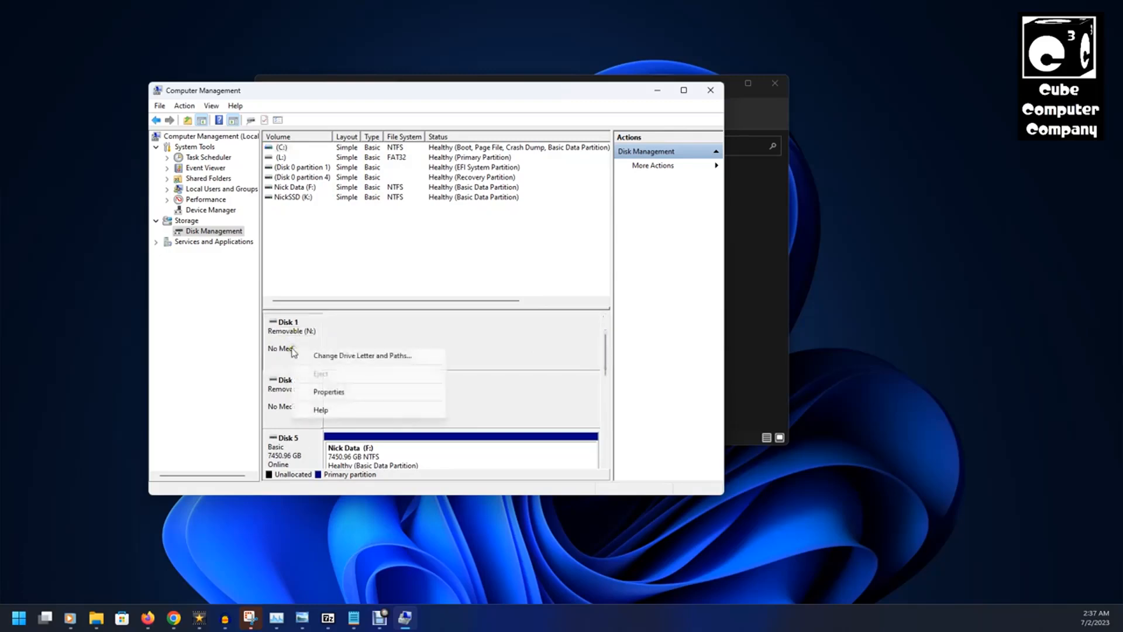
mouse_move(365, 361)
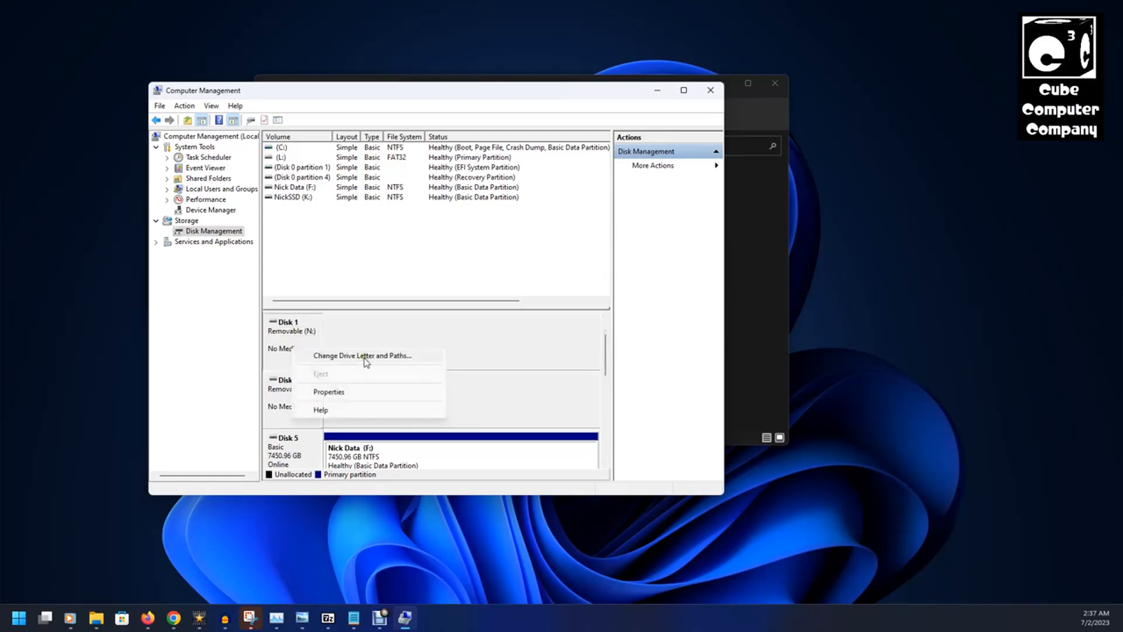
click(361, 356)
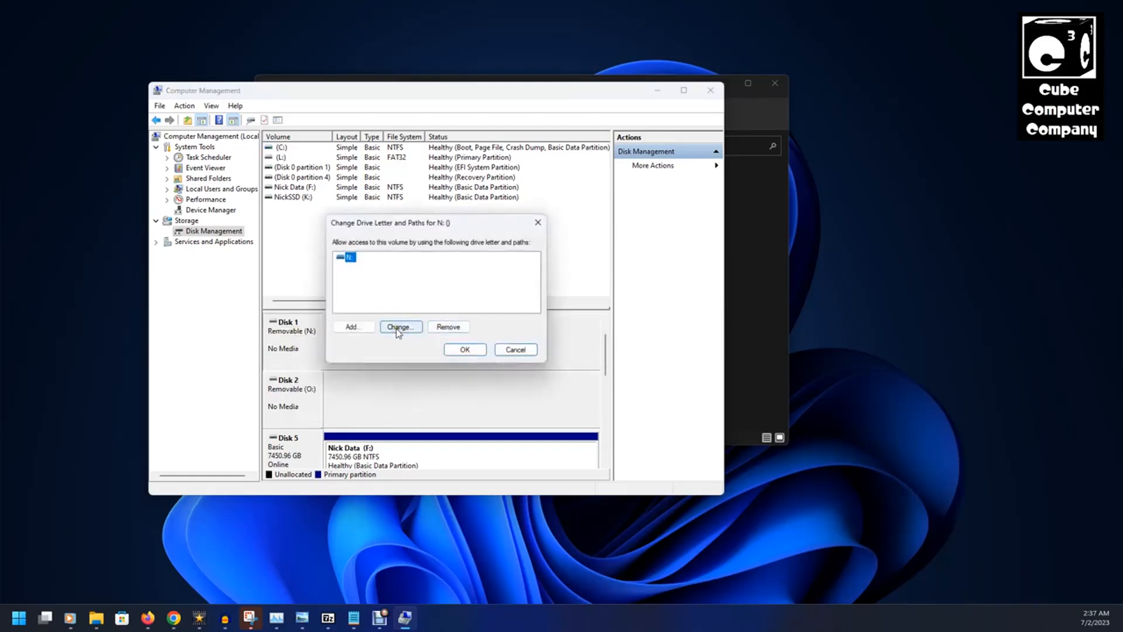
click(400, 326)
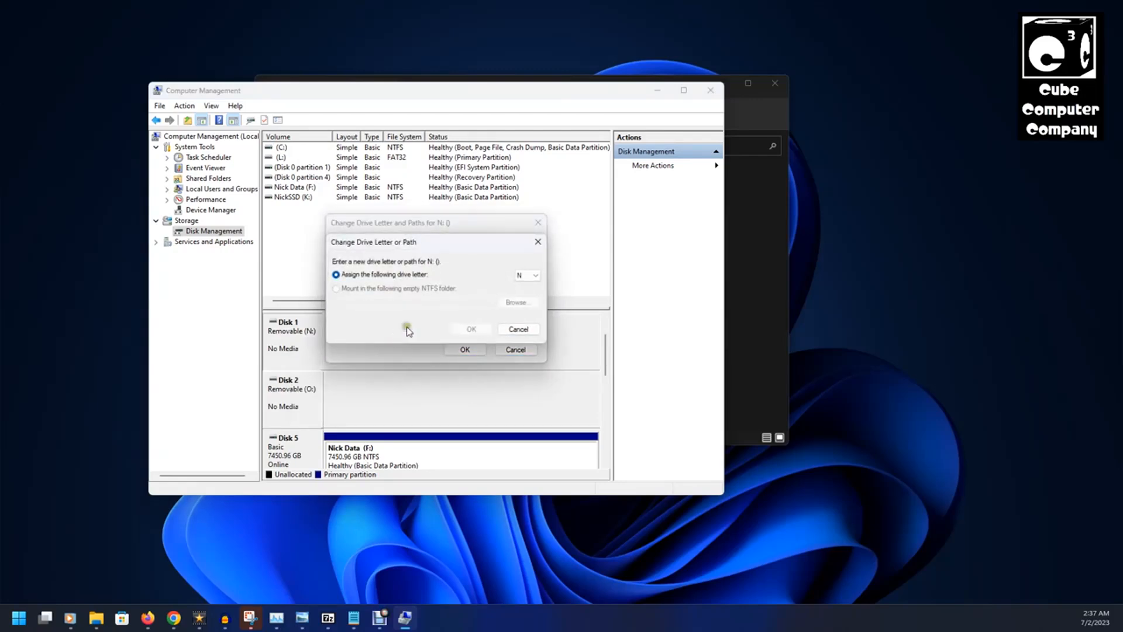
click(536, 275)
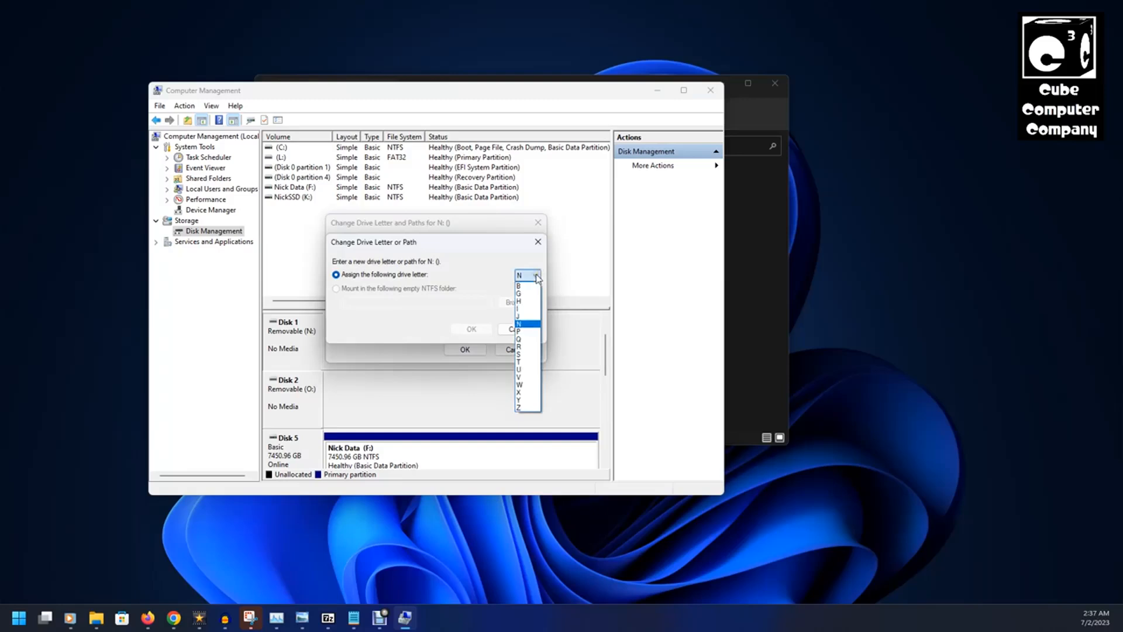
click(518, 294)
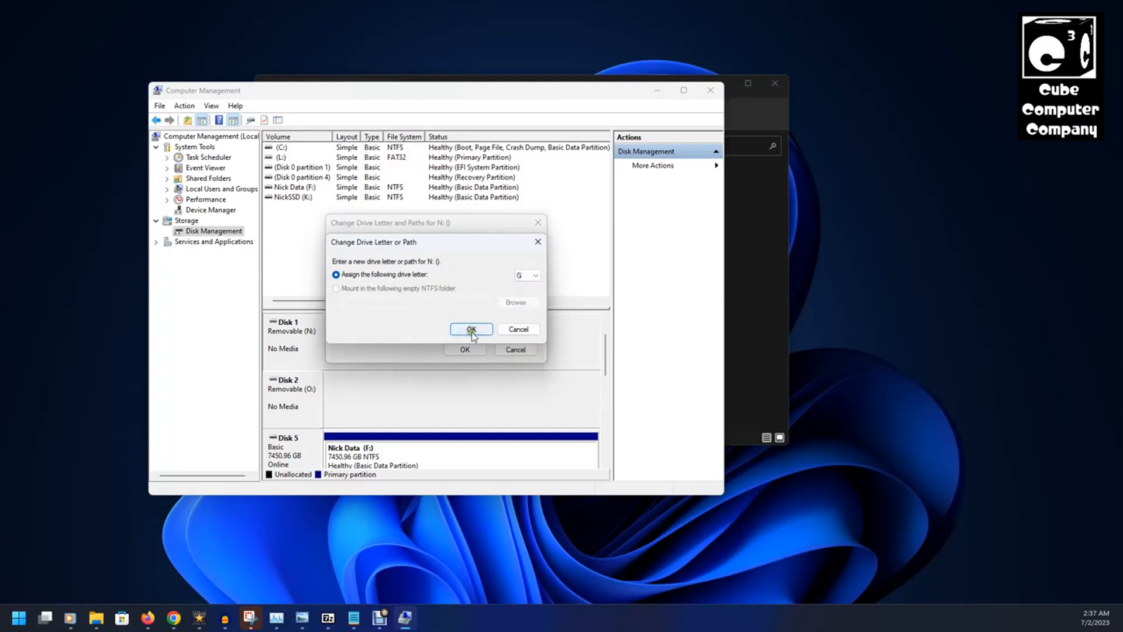
click(470, 329)
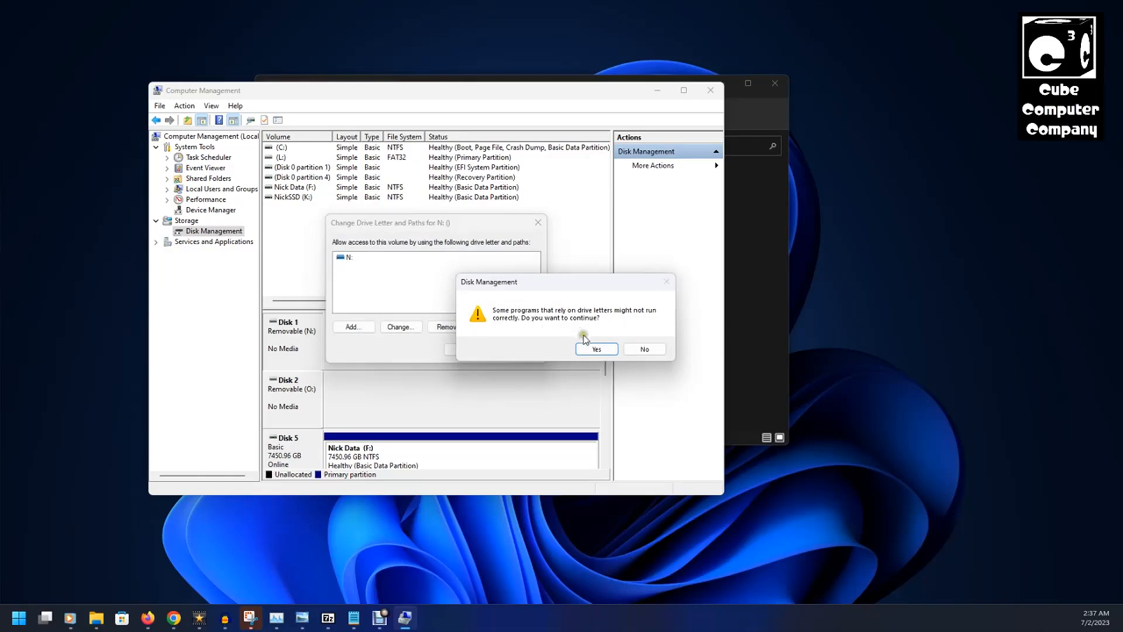
click(595, 348)
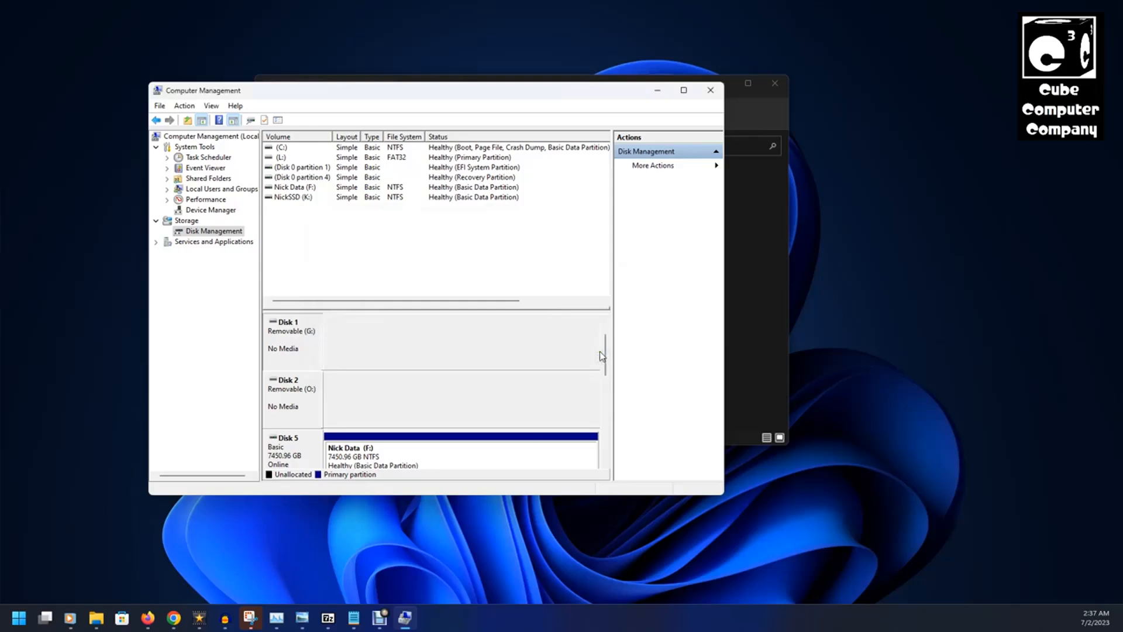
mouse_move(358, 338)
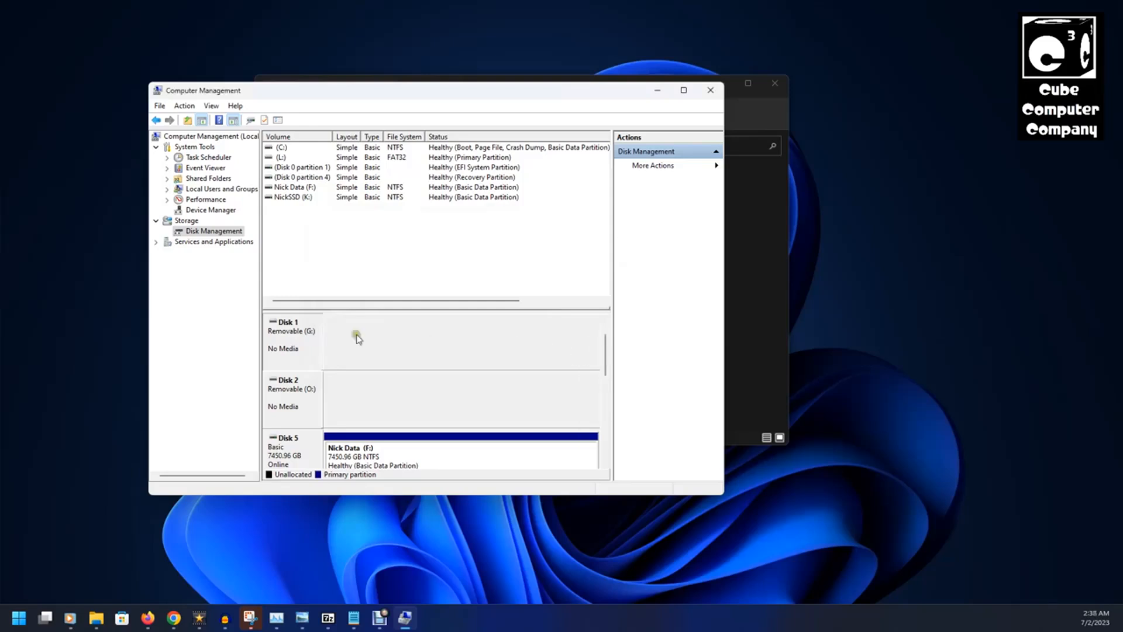
mouse_move(336, 396)
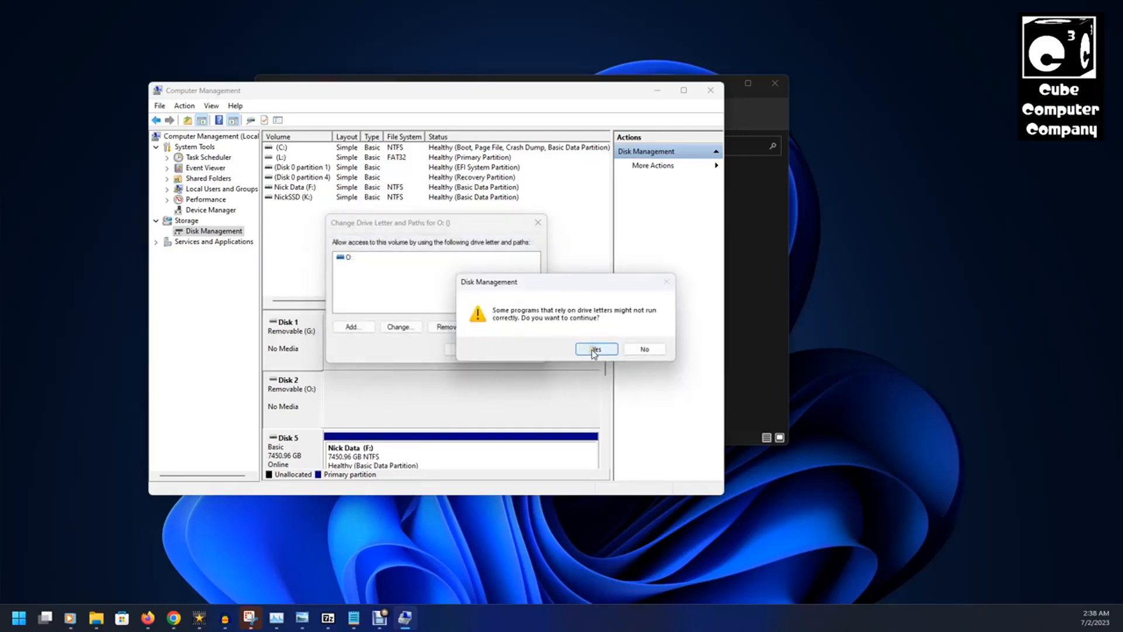
Accept the warning confirming the new drive letter for removable drive O:
click(594, 348)
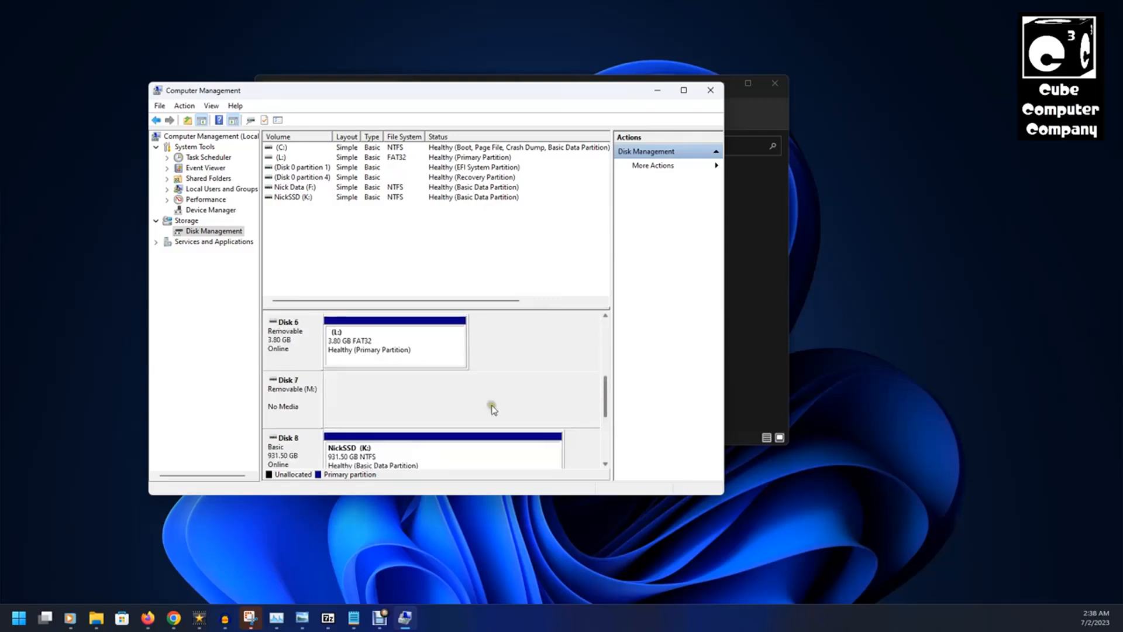
Change removable Disk 7 from drive letter M: to I: and accept the warning
right_click(291, 391)
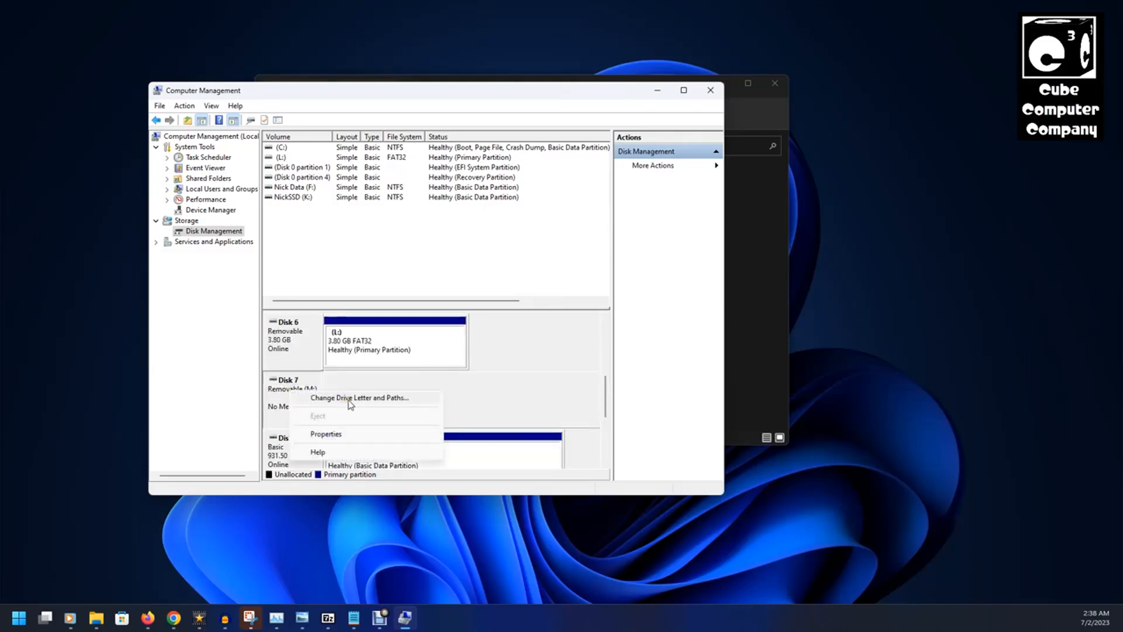
click(357, 397)
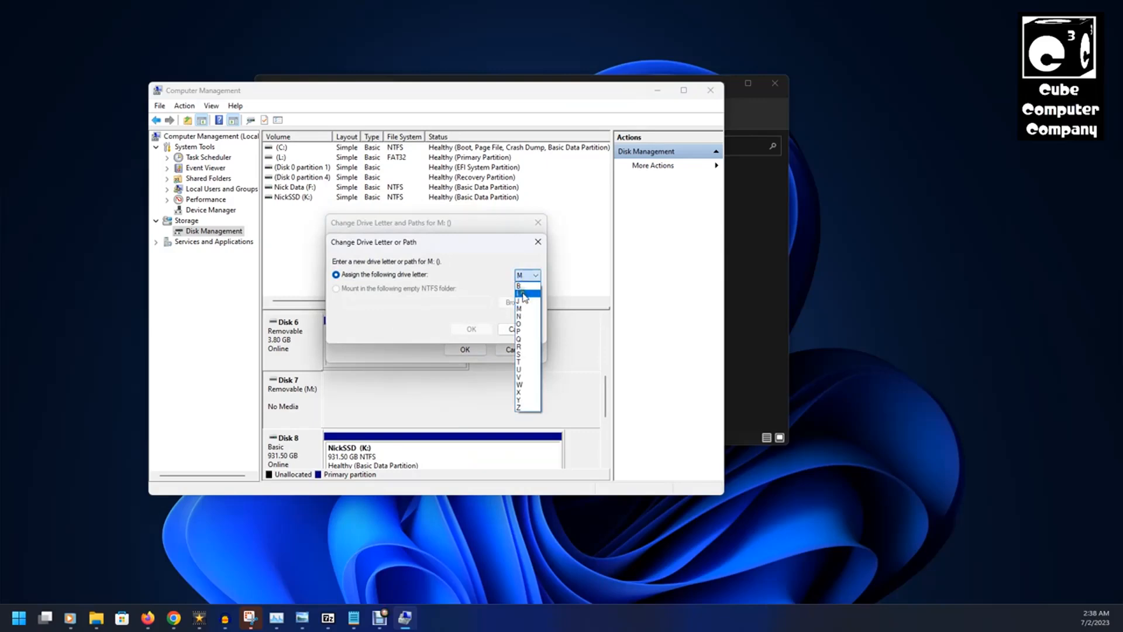
click(518, 293)
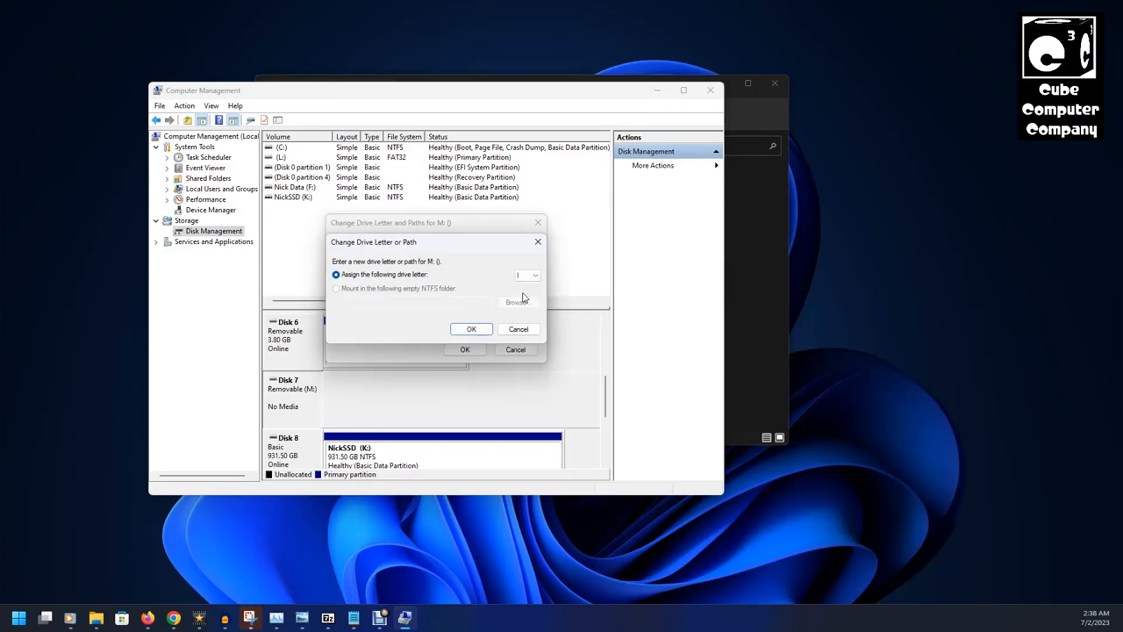
click(470, 328)
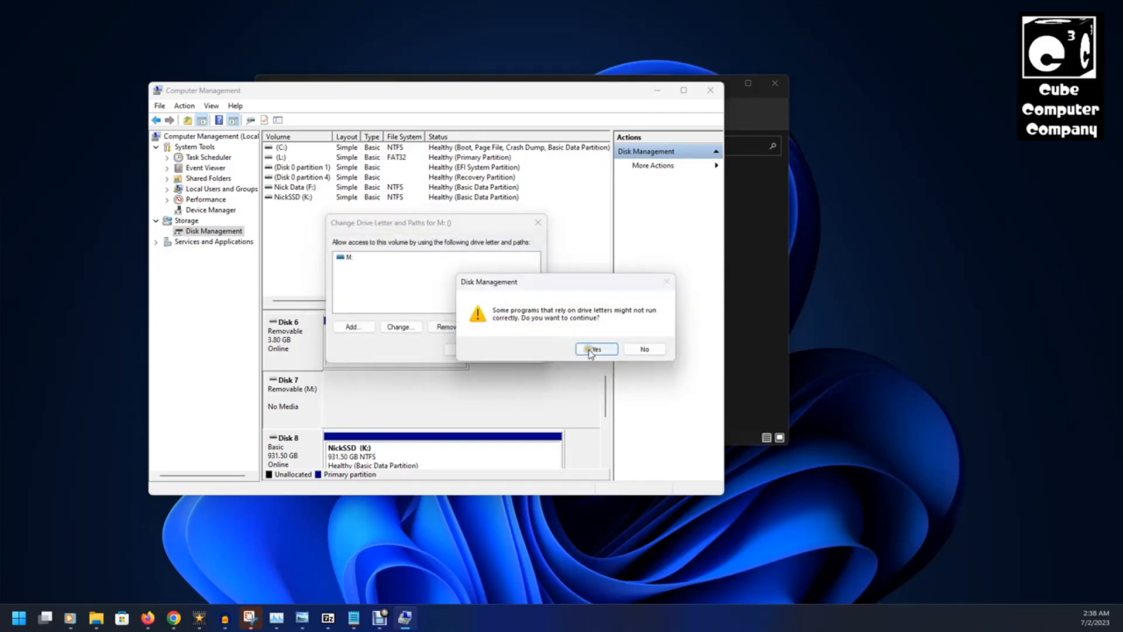
click(596, 349)
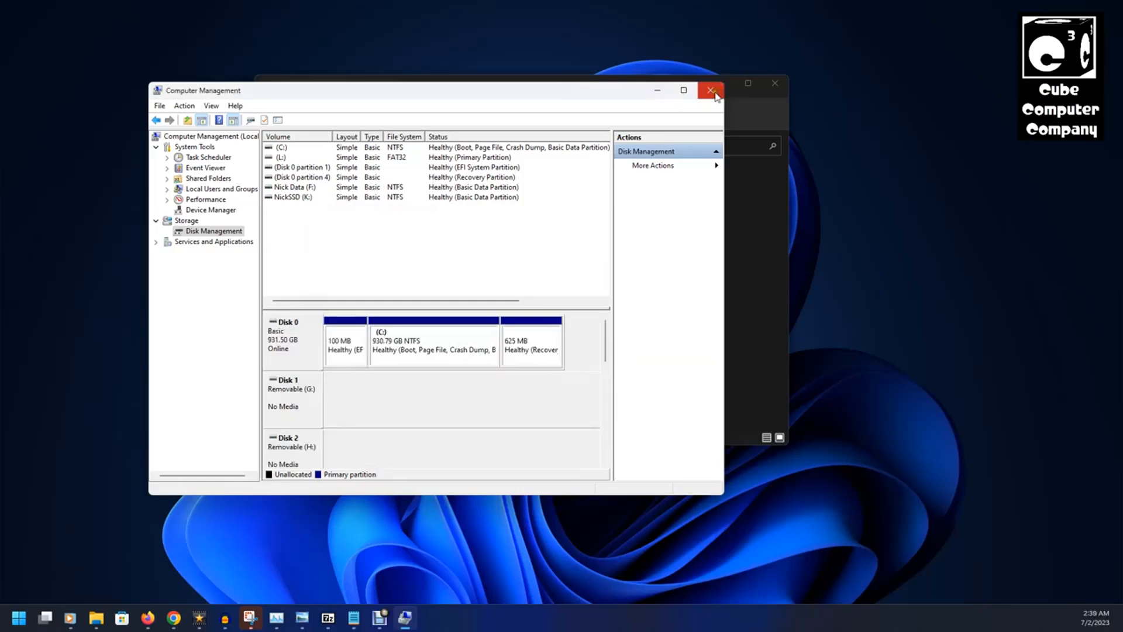
Close Computer Management and review the Computer page listing USB Drives G:, H: and I:
click(710, 90)
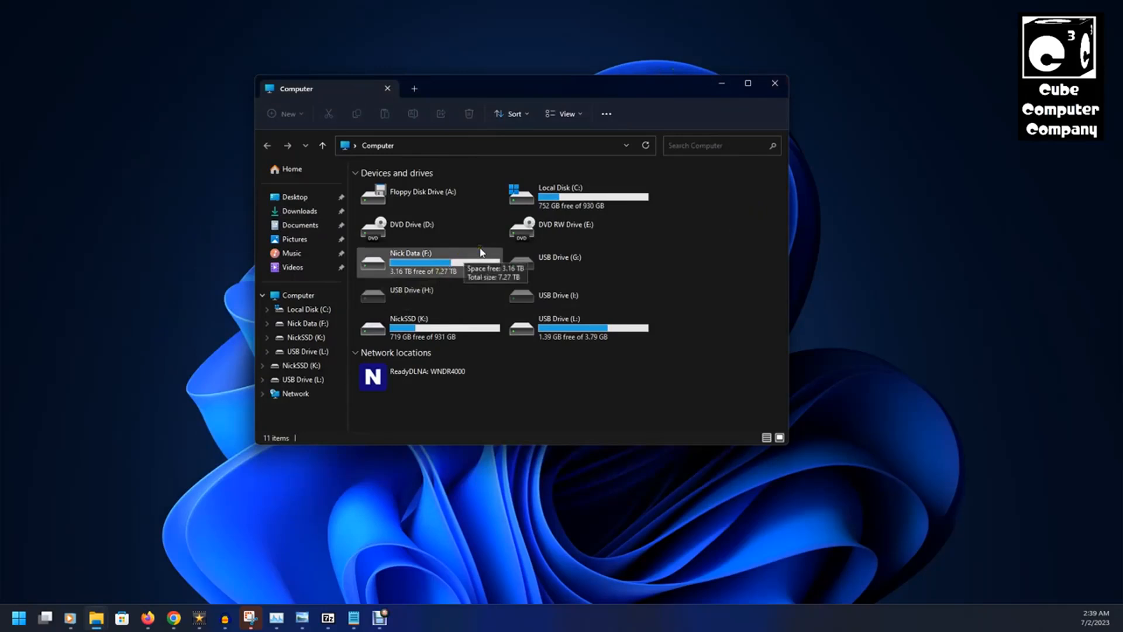
mouse_move(453, 261)
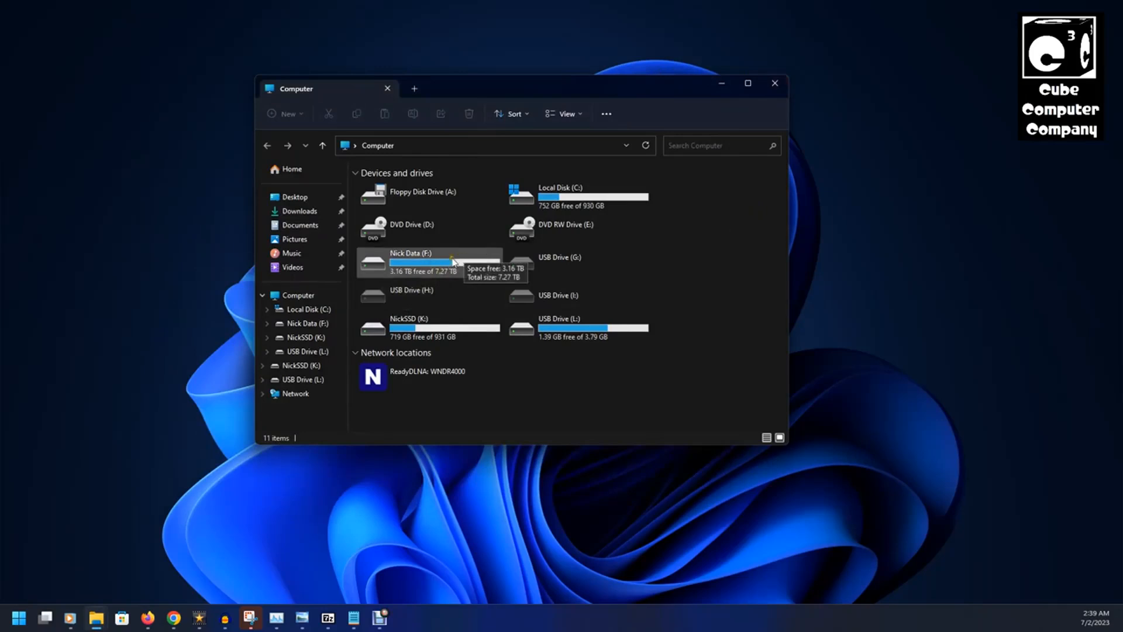
mouse_move(559, 261)
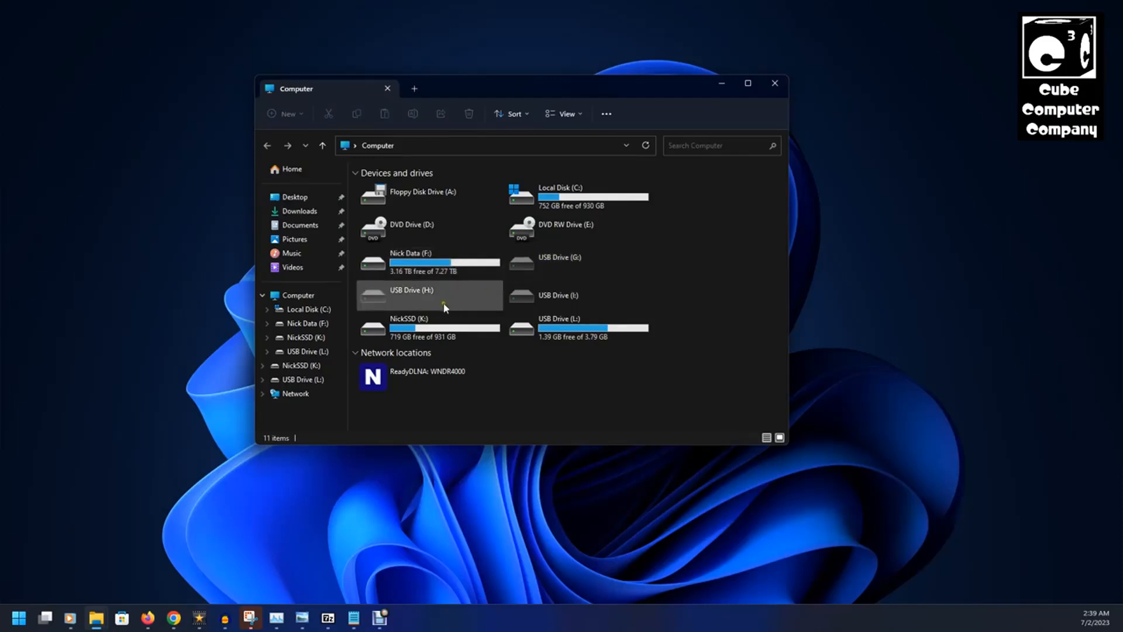
mouse_move(461, 304)
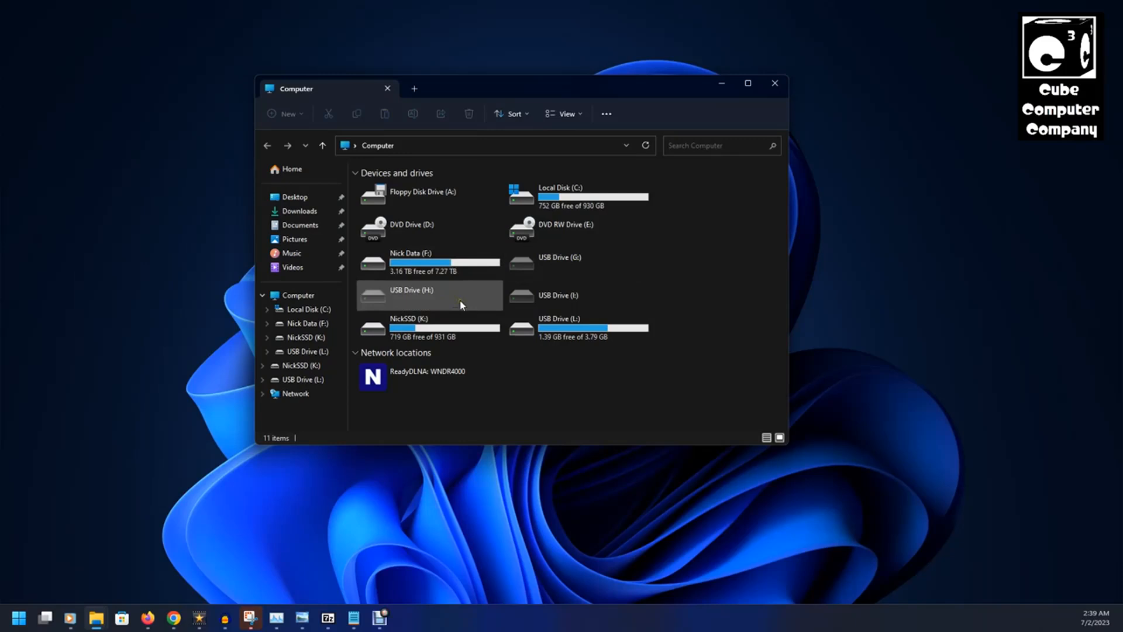
mouse_move(446, 299)
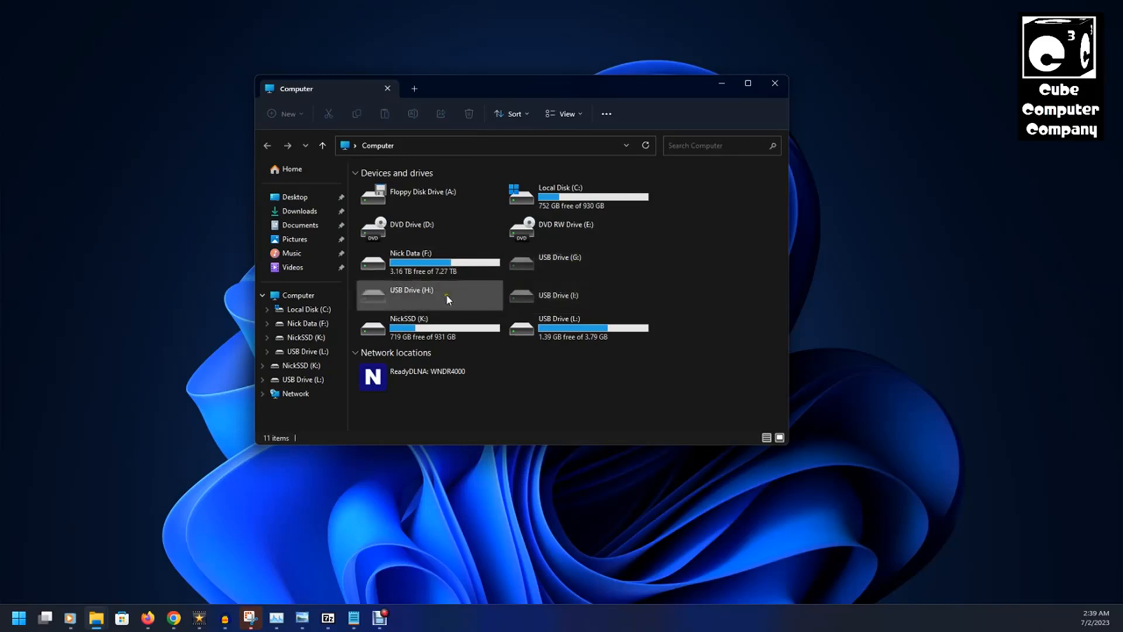
mouse_move(733, 291)
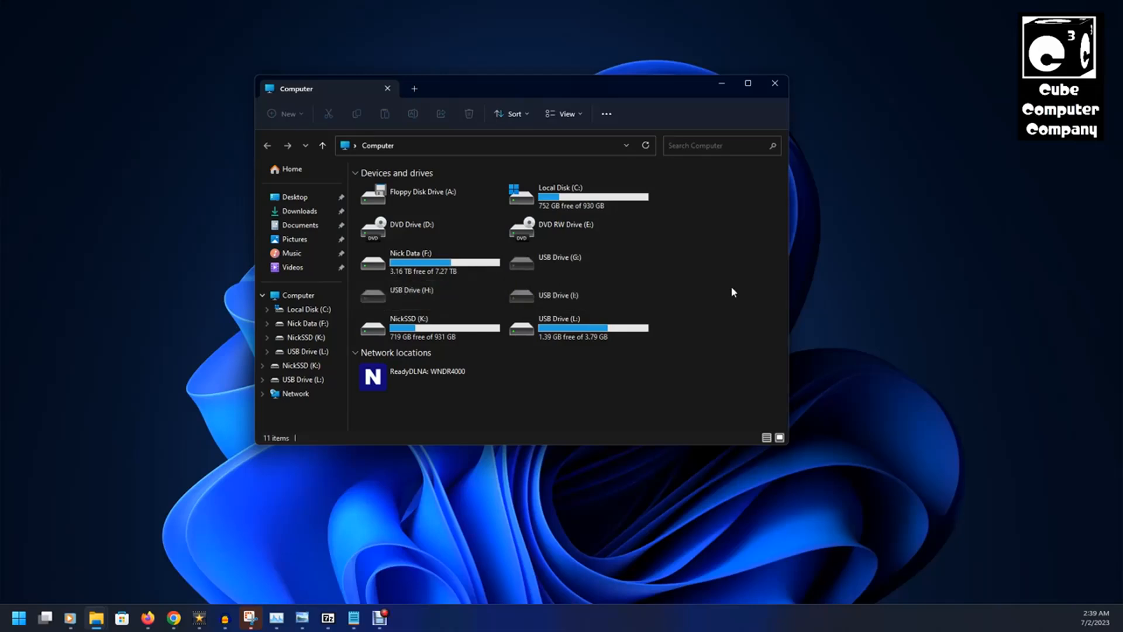
click(429, 328)
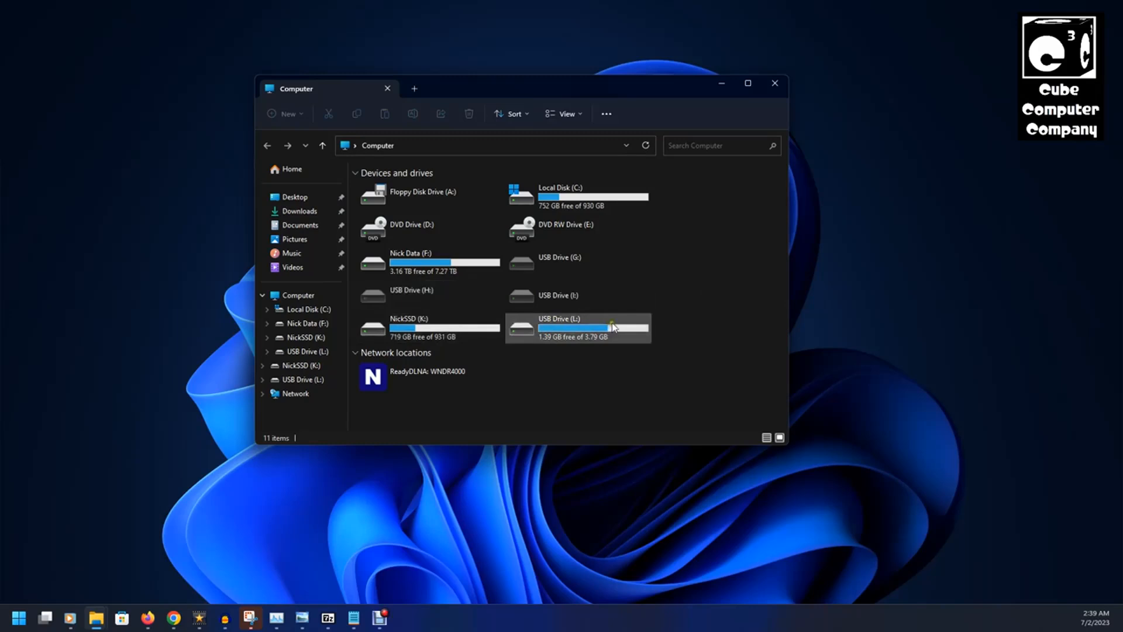
mouse_move(430, 327)
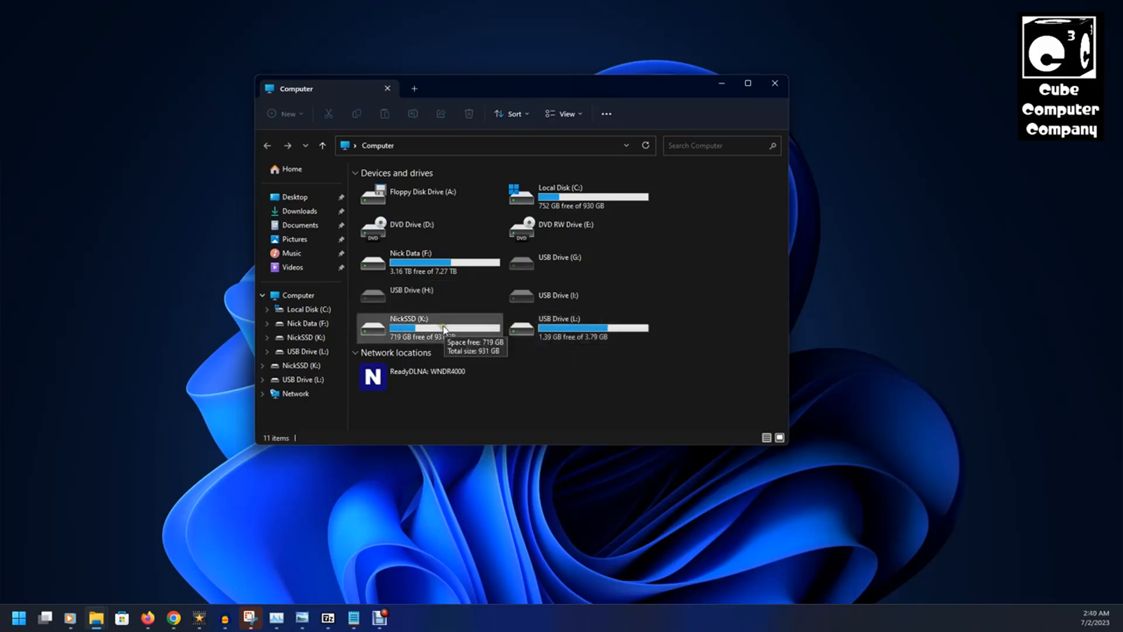
mouse_move(604, 327)
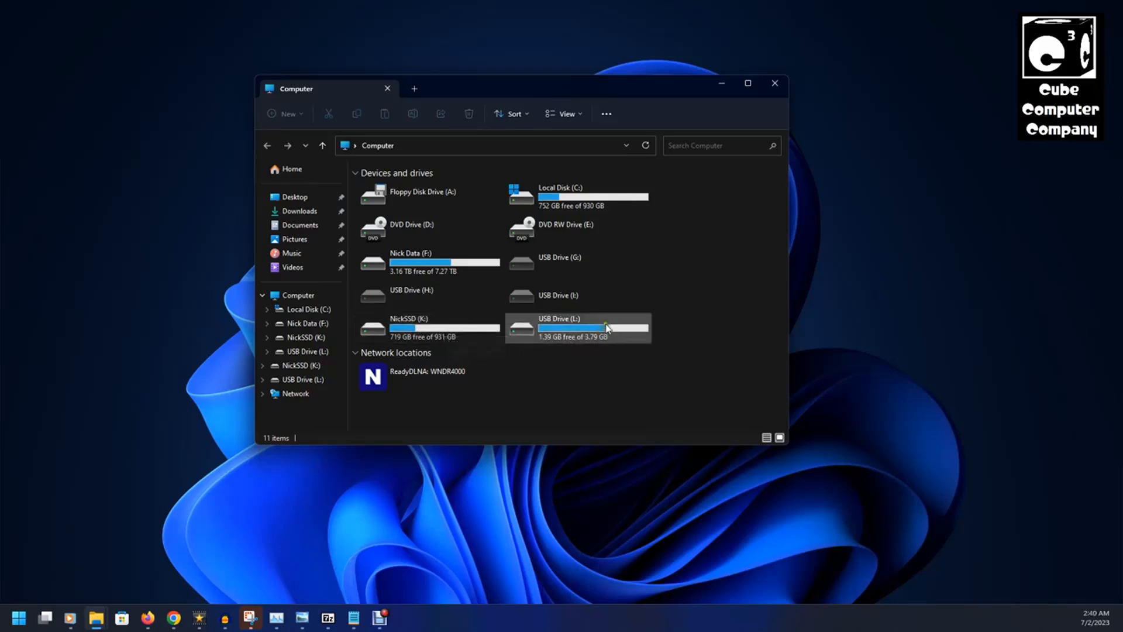
mouse_move(942, 282)
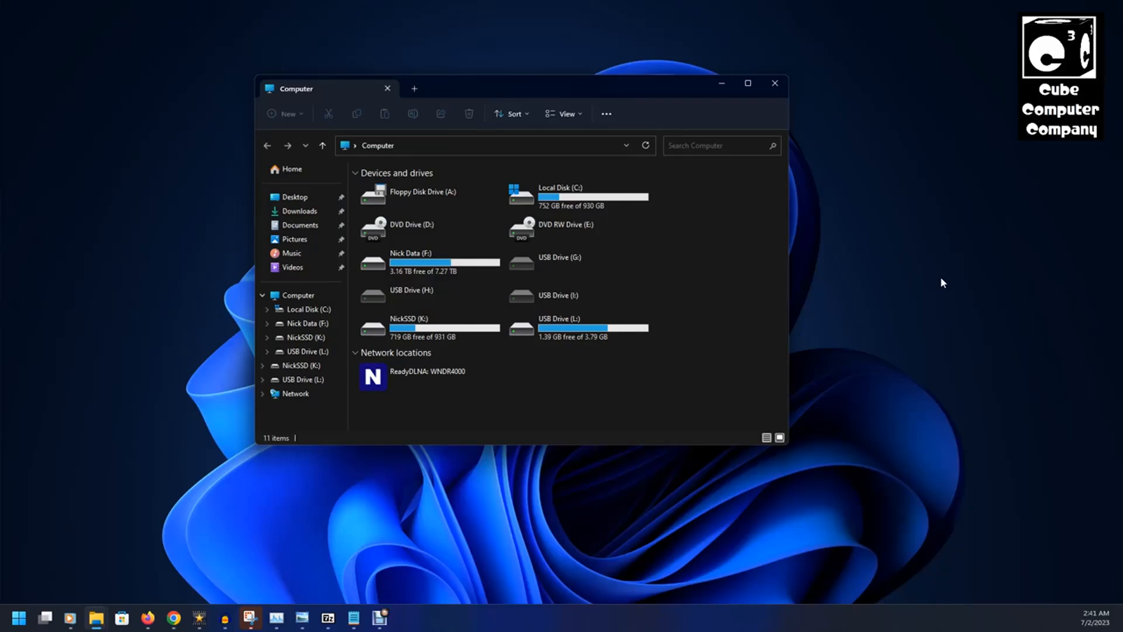
Reopen Computer Management via Manage and bring up the actions menu for volume L:
right_click(296, 295)
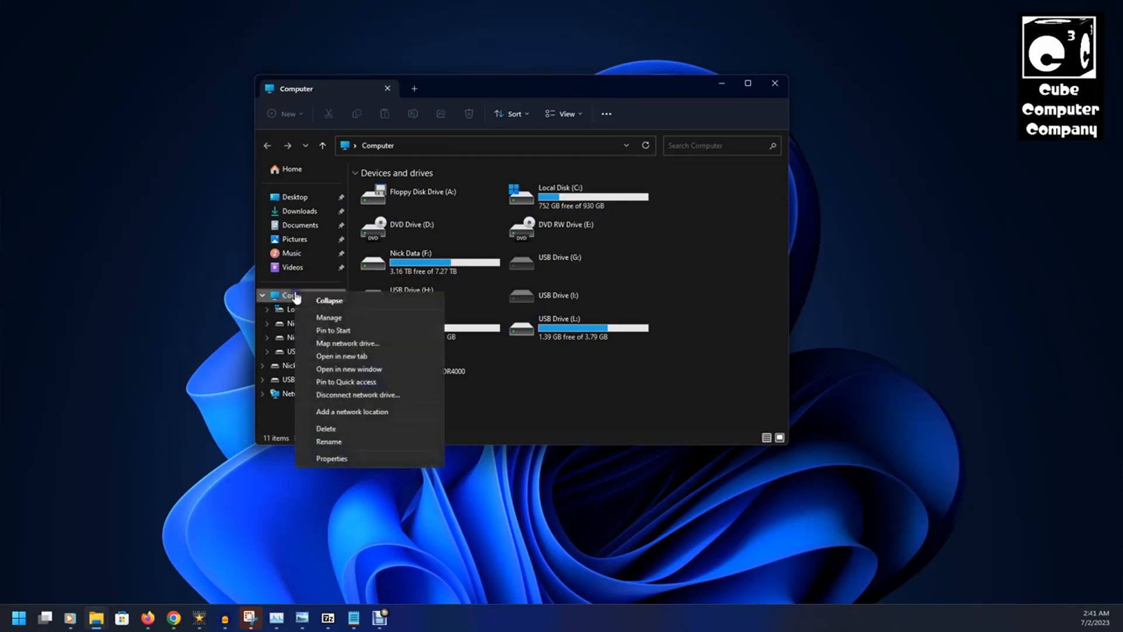
mouse_move(314, 324)
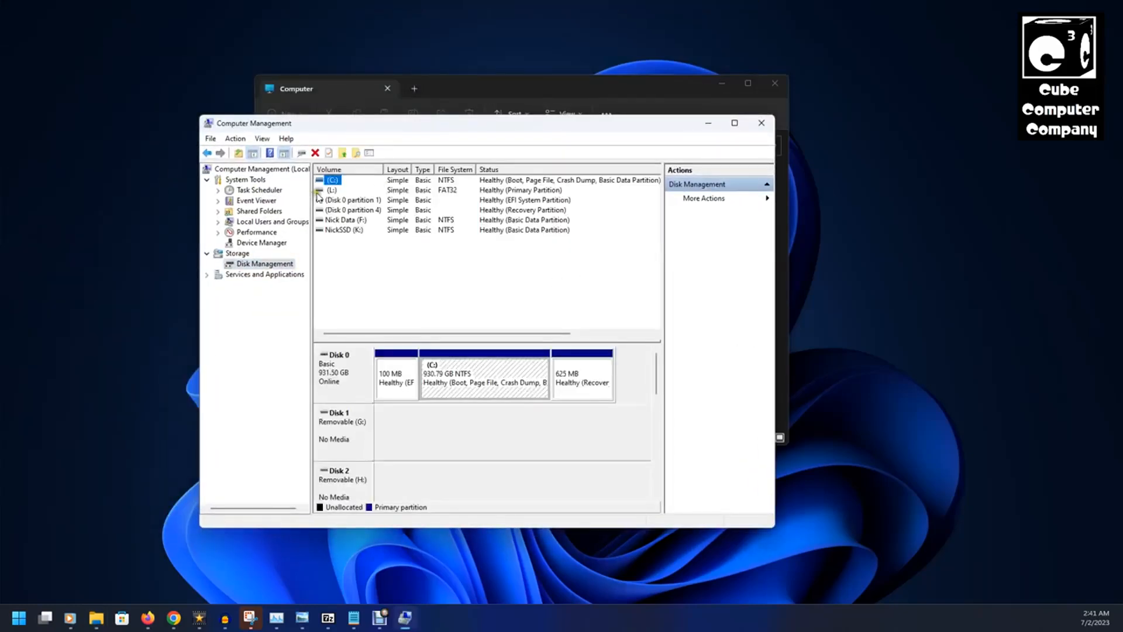
right_click(331, 189)
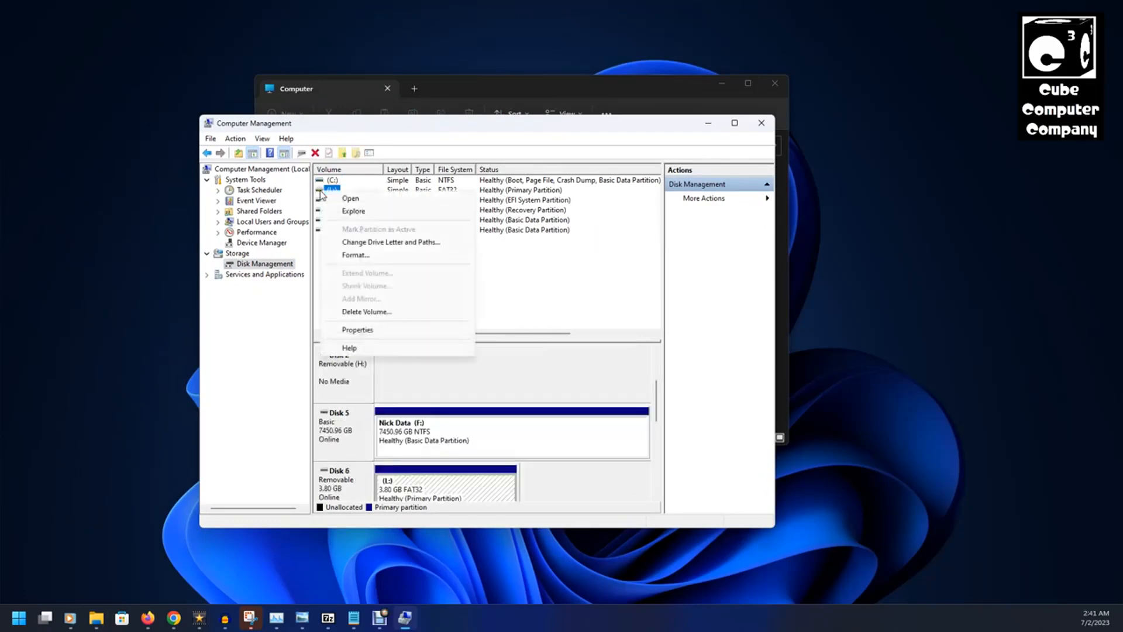
mouse_move(396, 248)
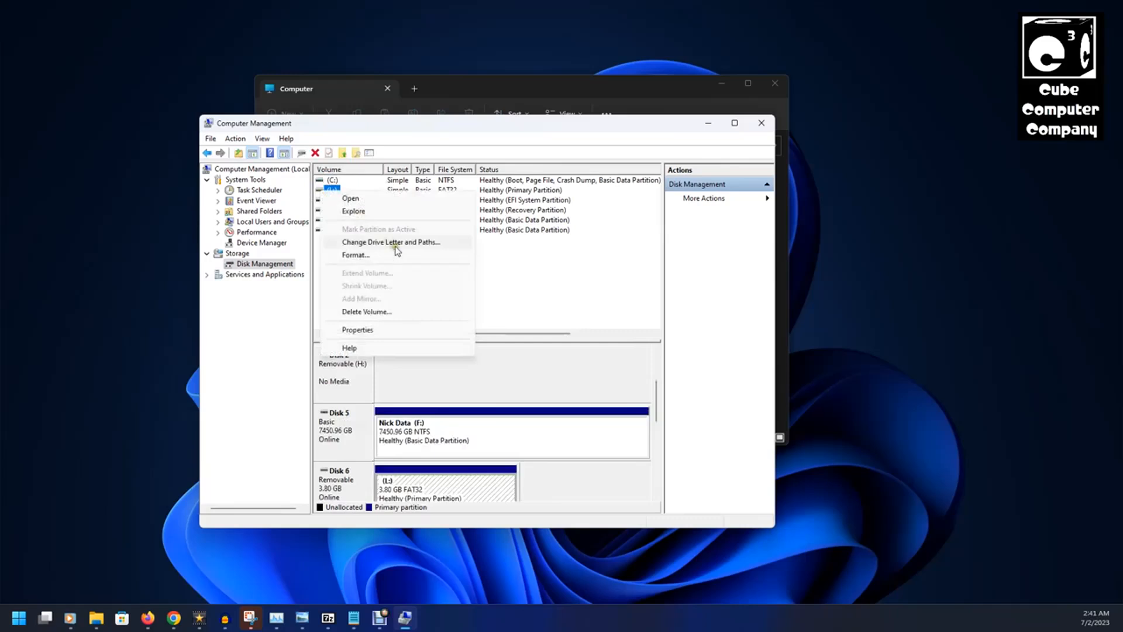
In L:'s Change Drive Letter and Paths dialog, start Remove and decline the warning so L: stays
click(391, 241)
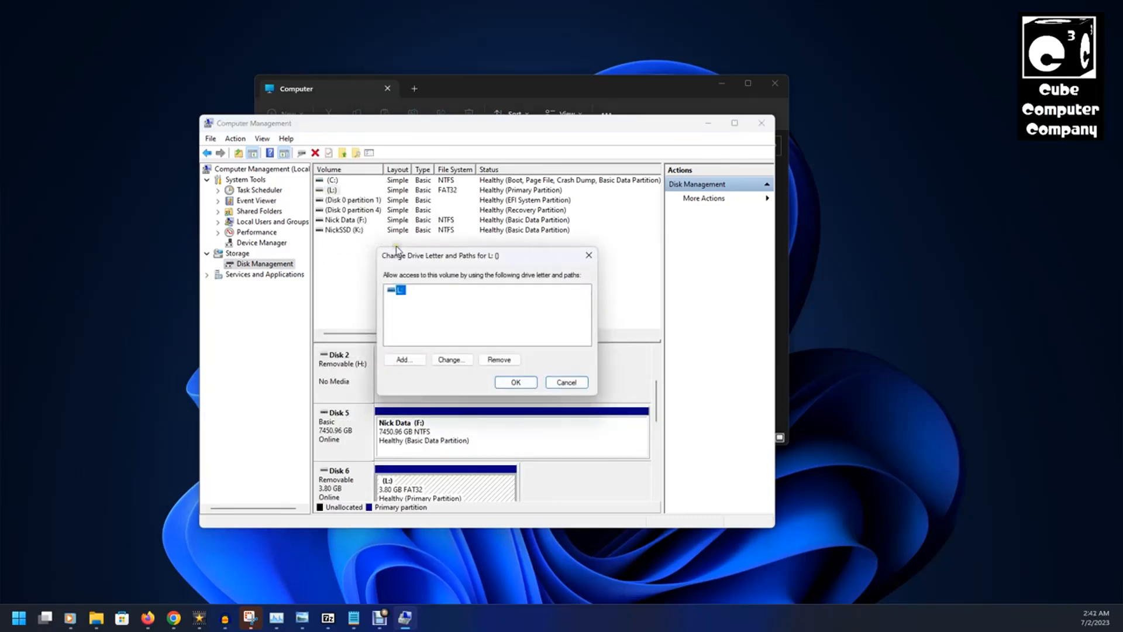
mouse_move(543, 250)
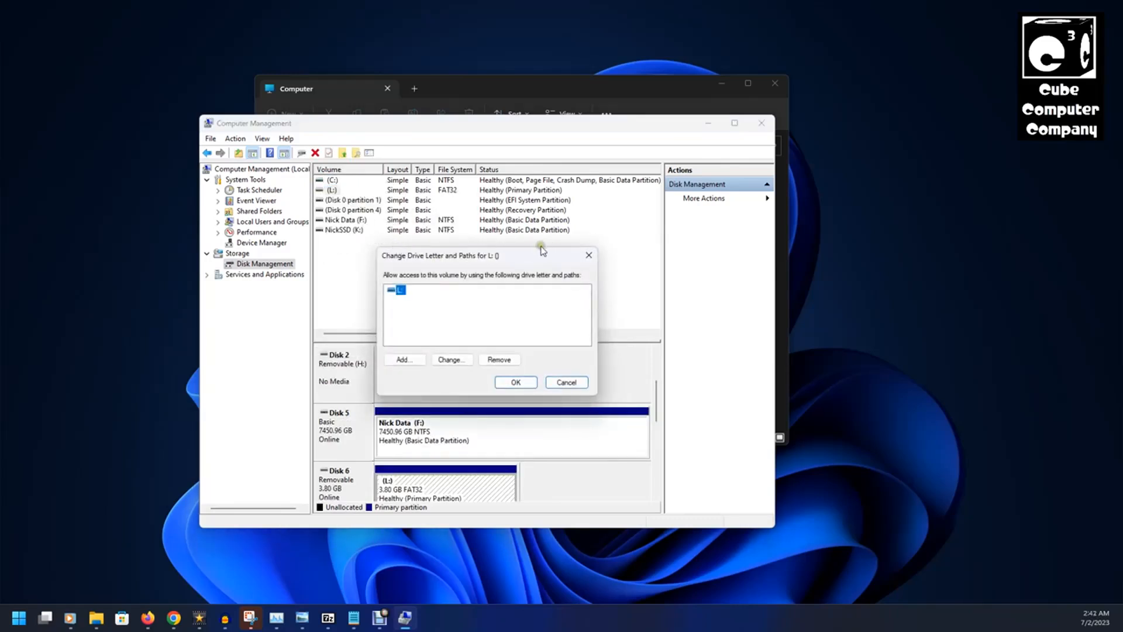
mouse_move(537, 253)
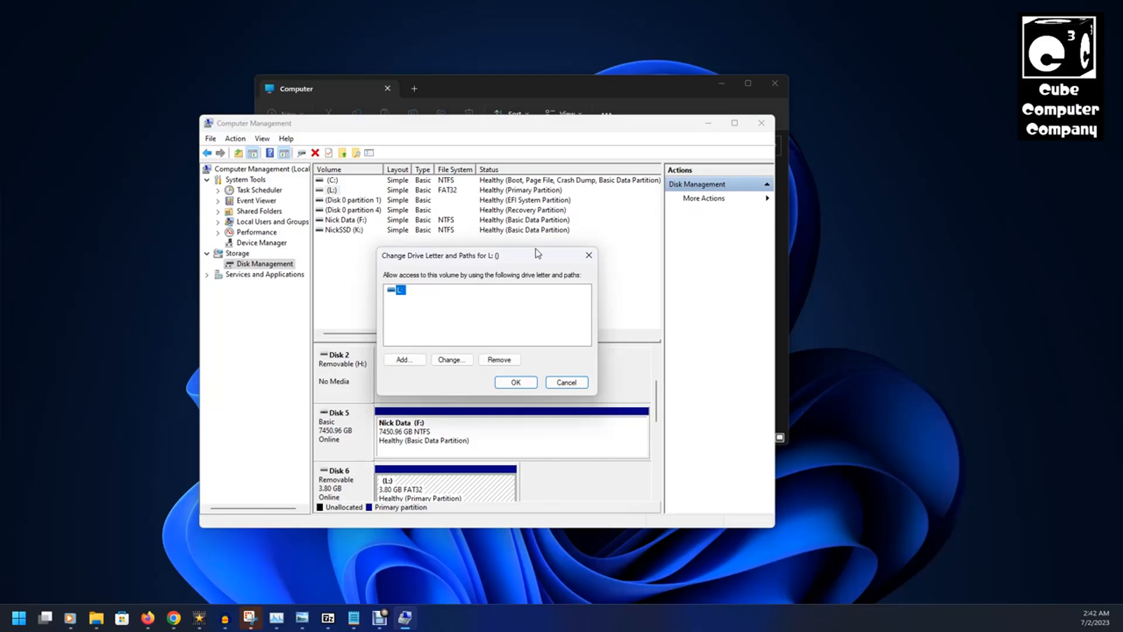
mouse_move(537, 255)
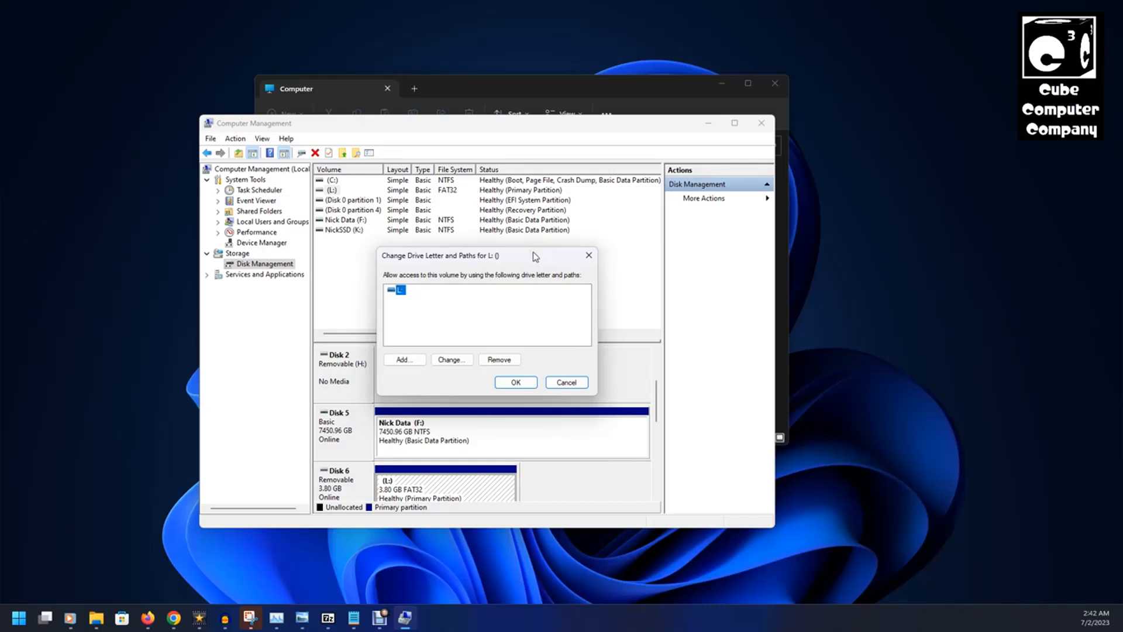
click(499, 359)
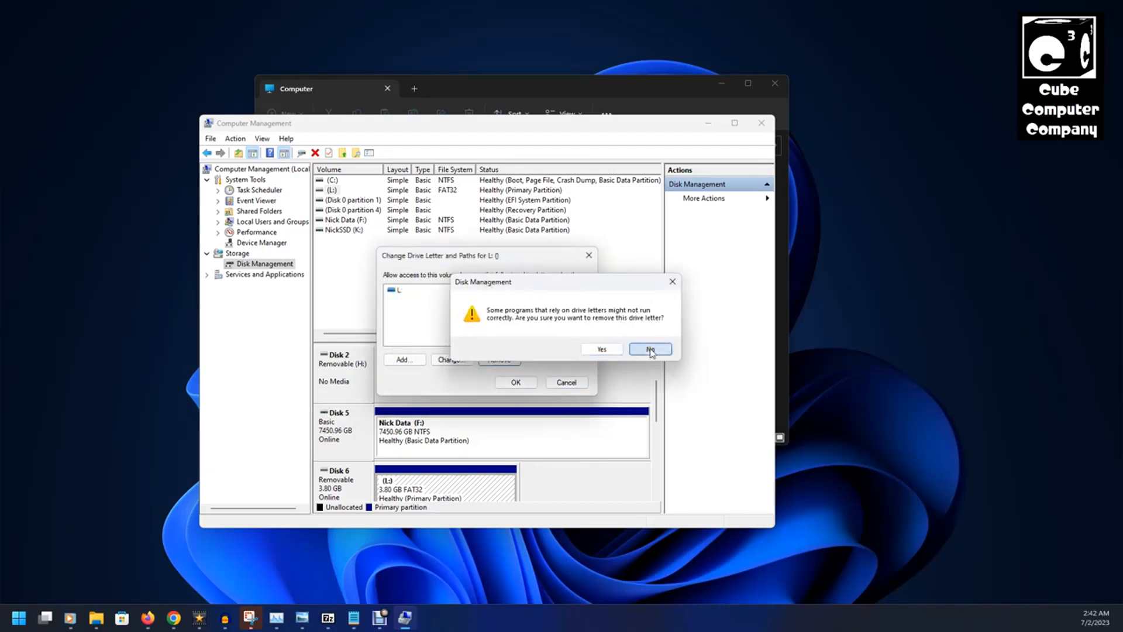
click(649, 348)
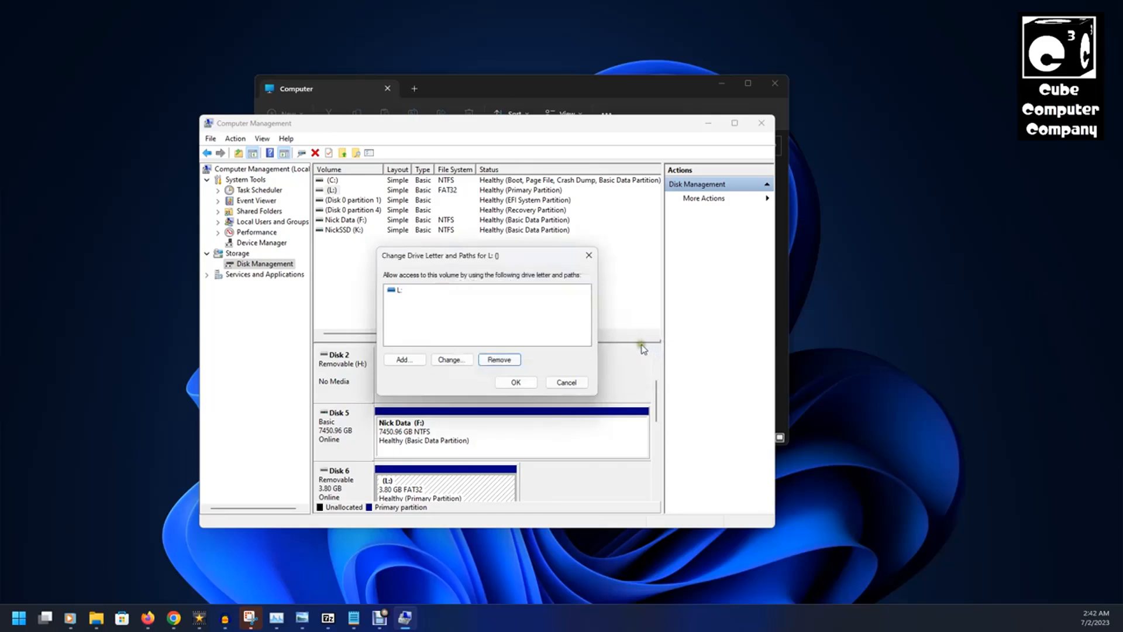
mouse_move(472, 290)
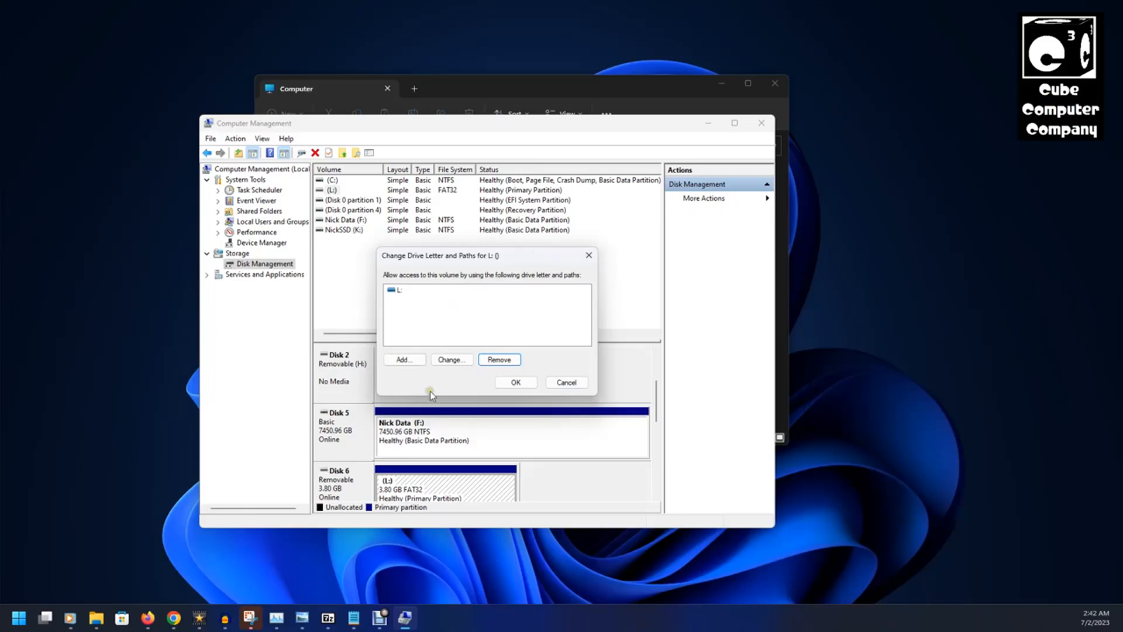
click(450, 359)
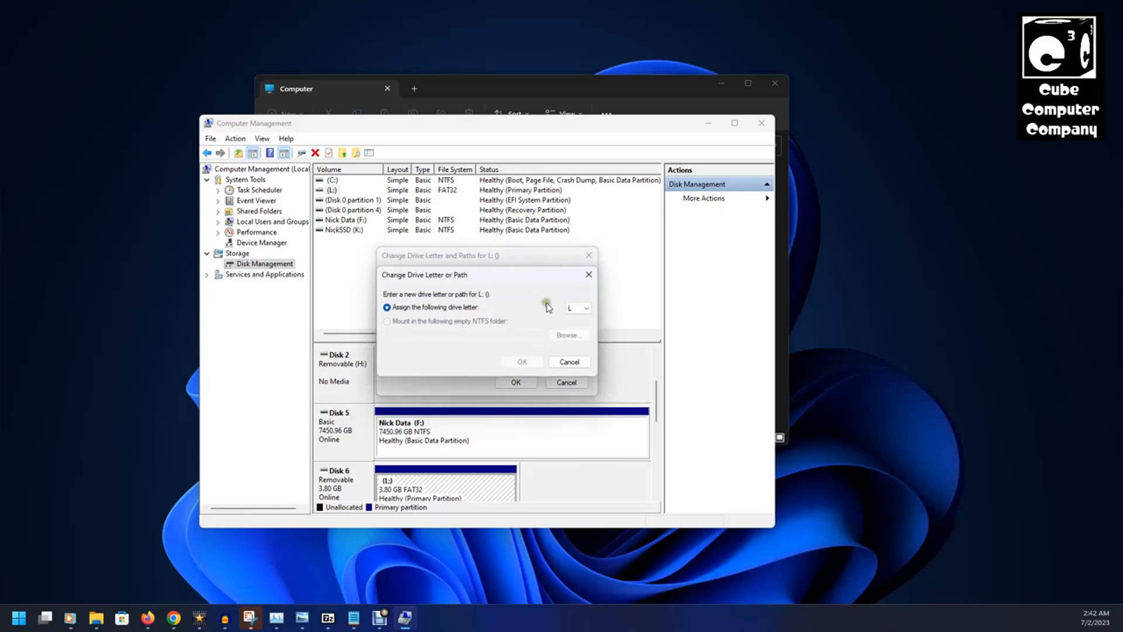
click(586, 307)
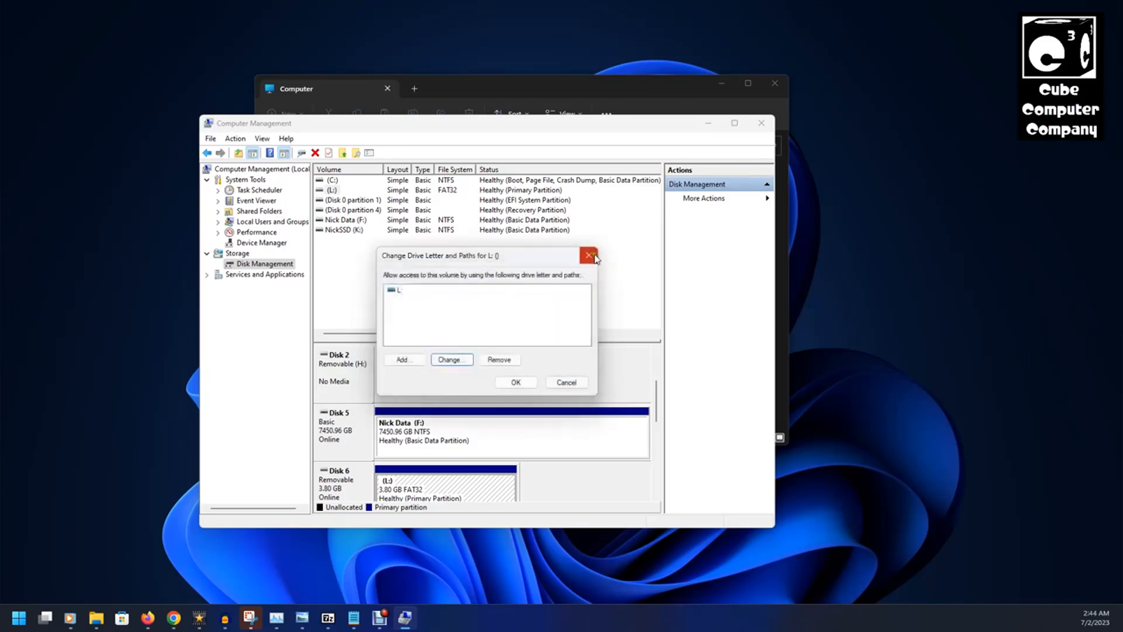
Close the Change Drive Letter dialog for L: without changes
click(589, 255)
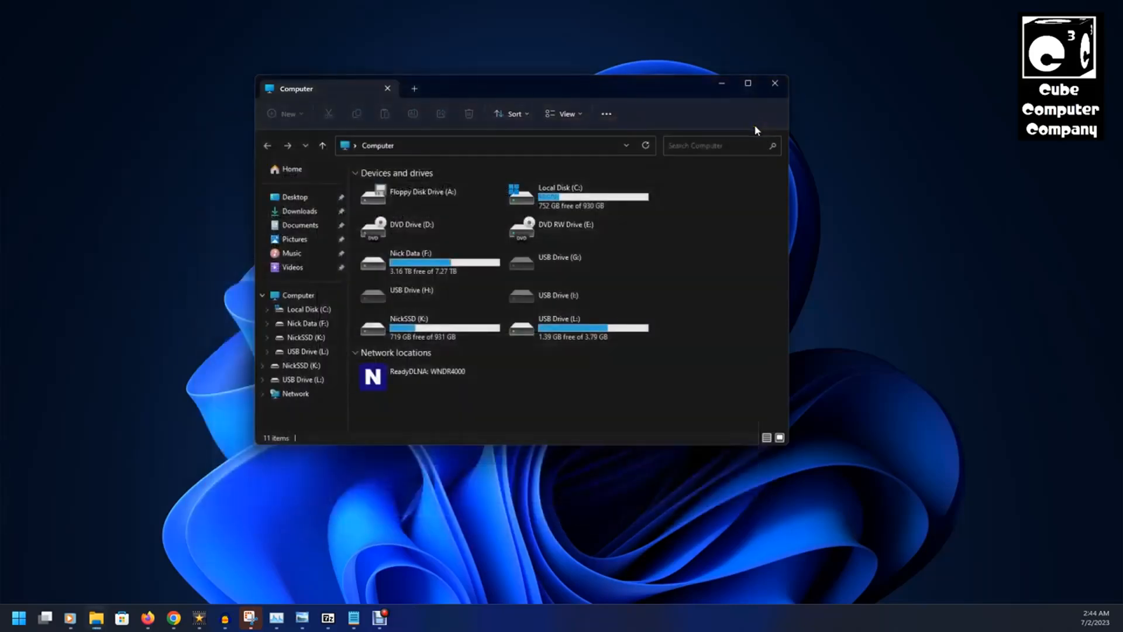
mouse_move(884, 299)
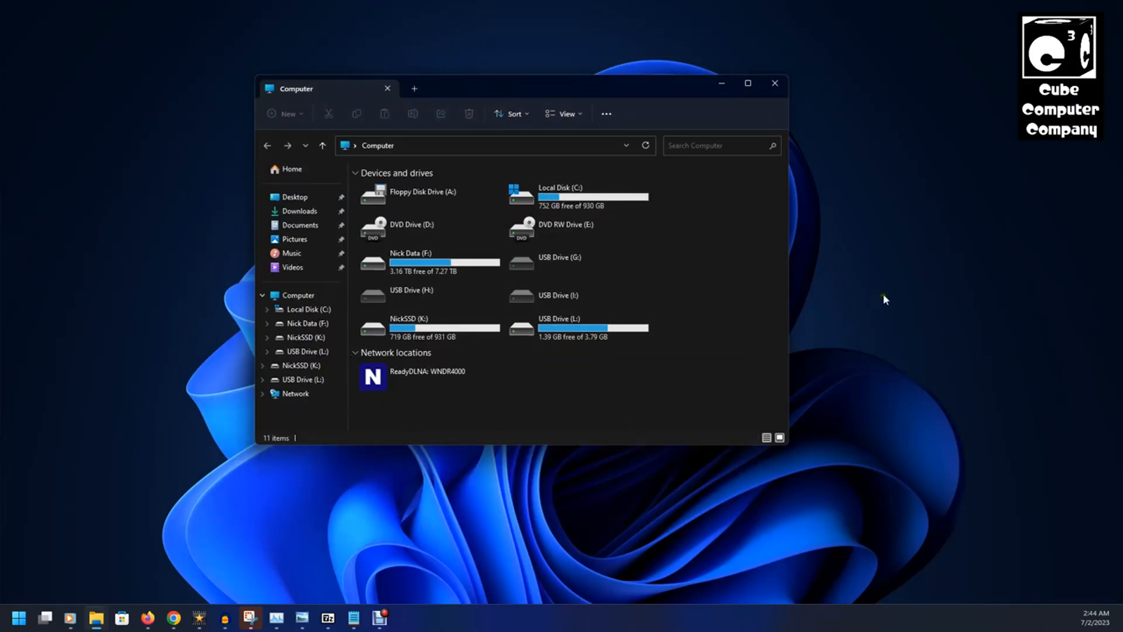